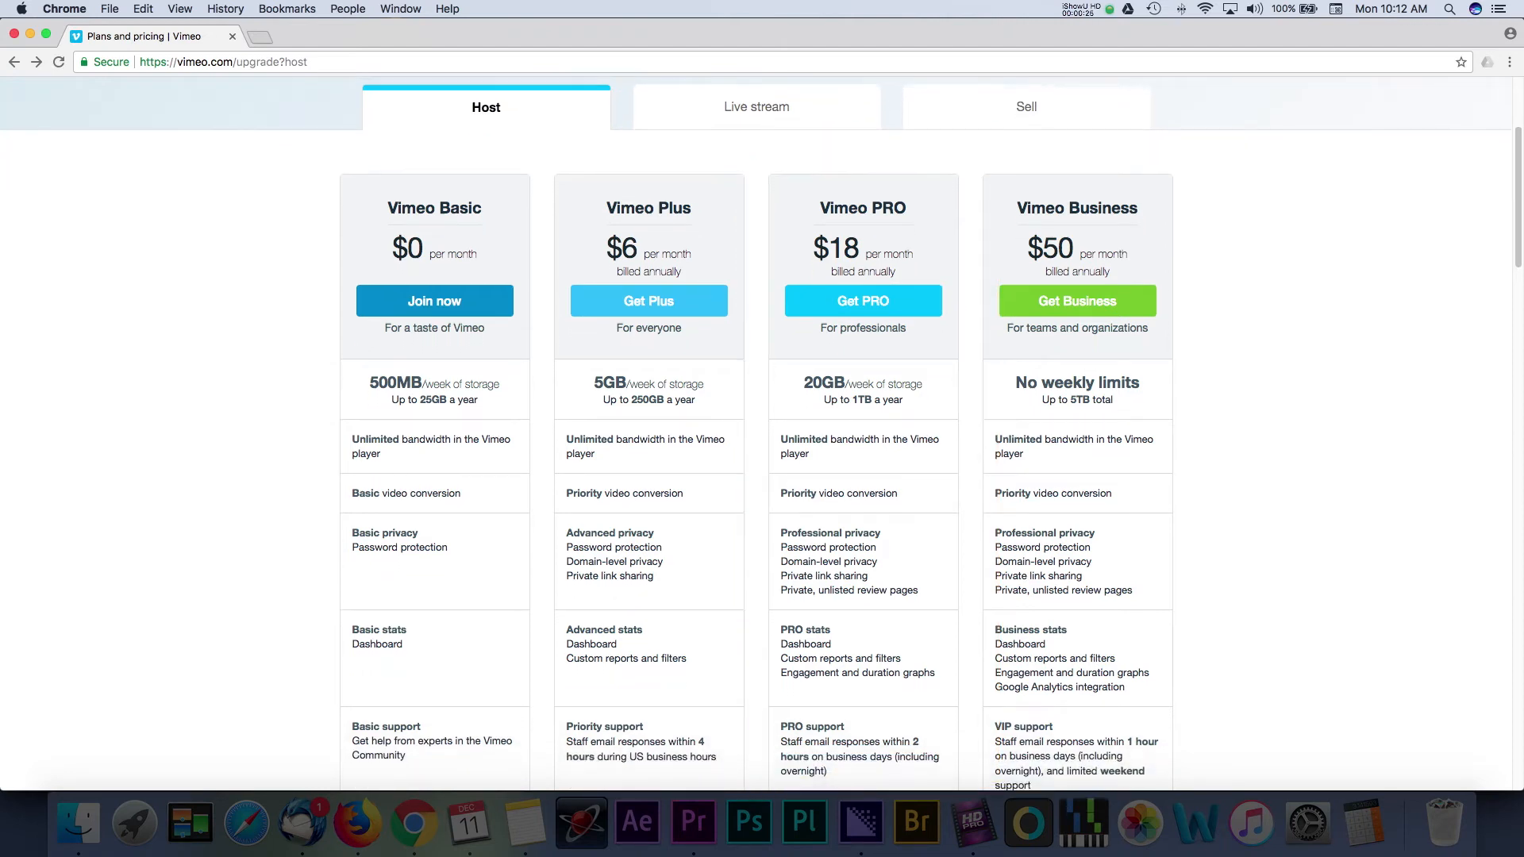
Step: Leave the pricing page and reach the 'What to Expect at Mercie J Auto Care' video page
scroll("down", 3)
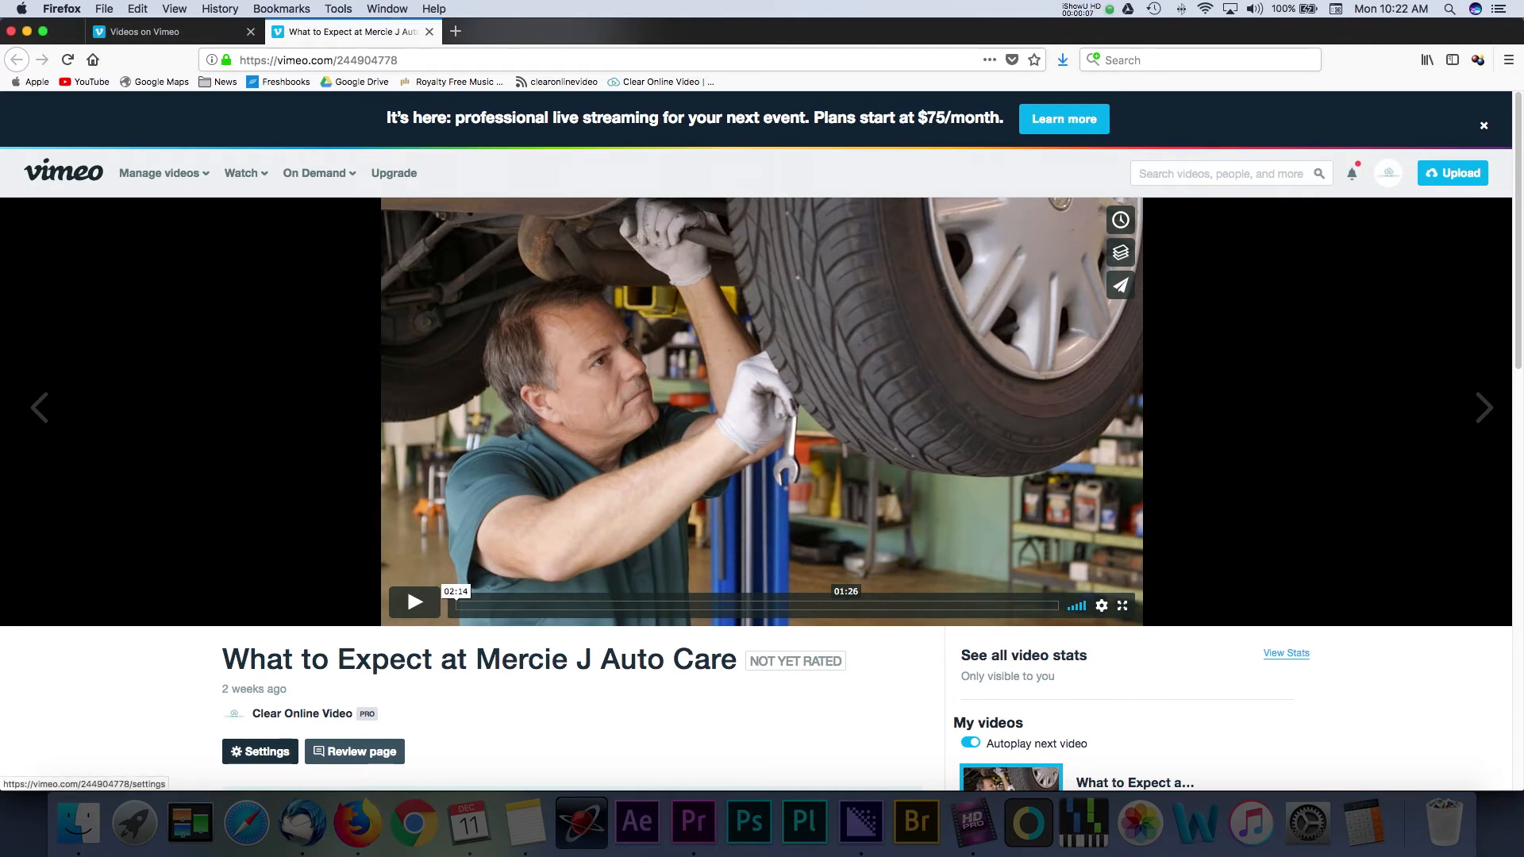
Step: Reach the Embed section of the Mercie J Auto Care video's settings
left_click(259, 751)
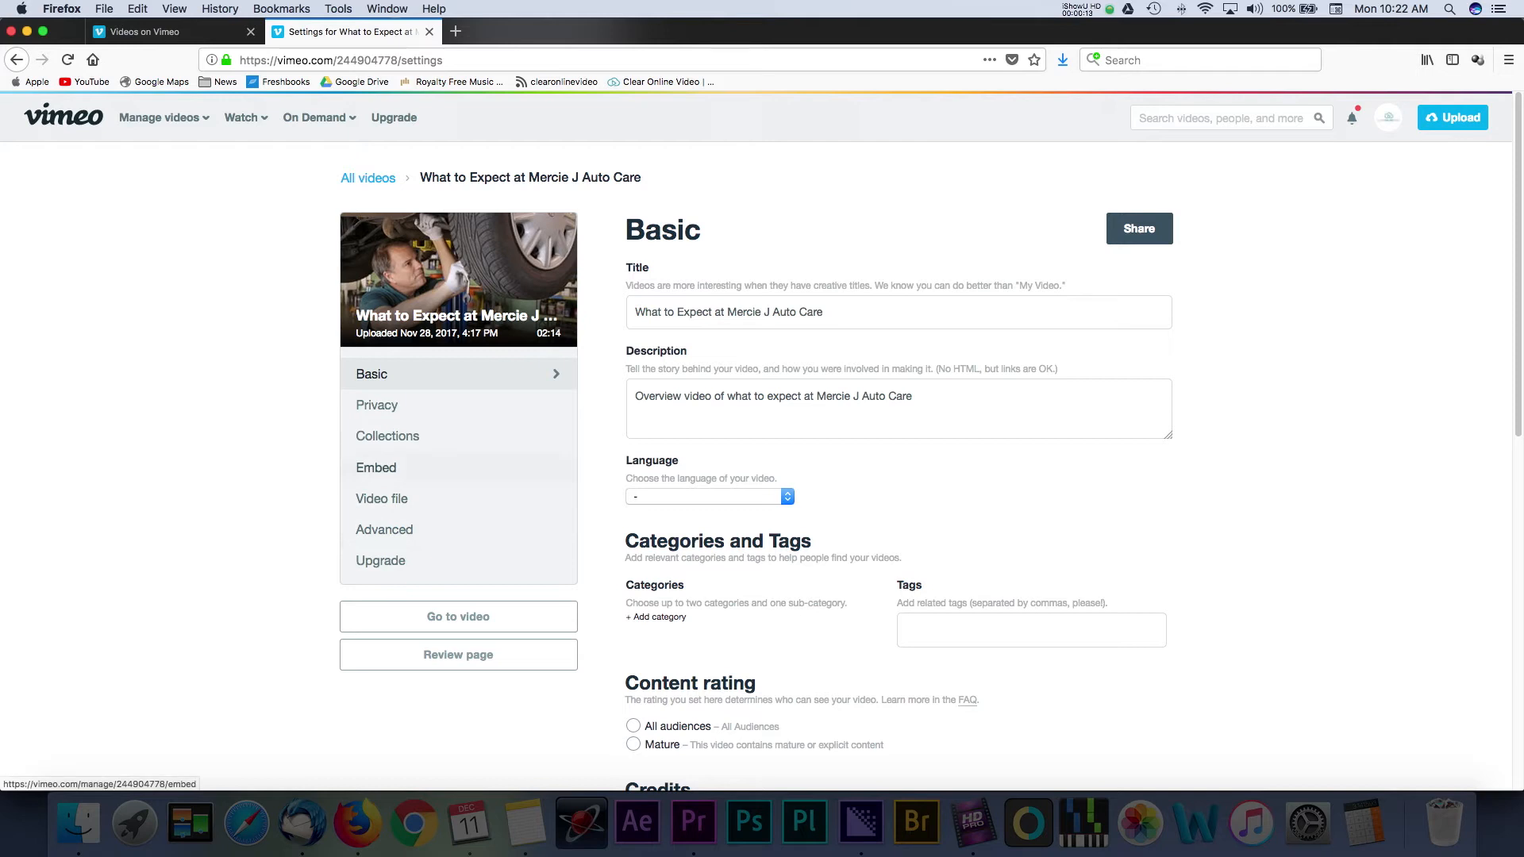
left_click(375, 466)
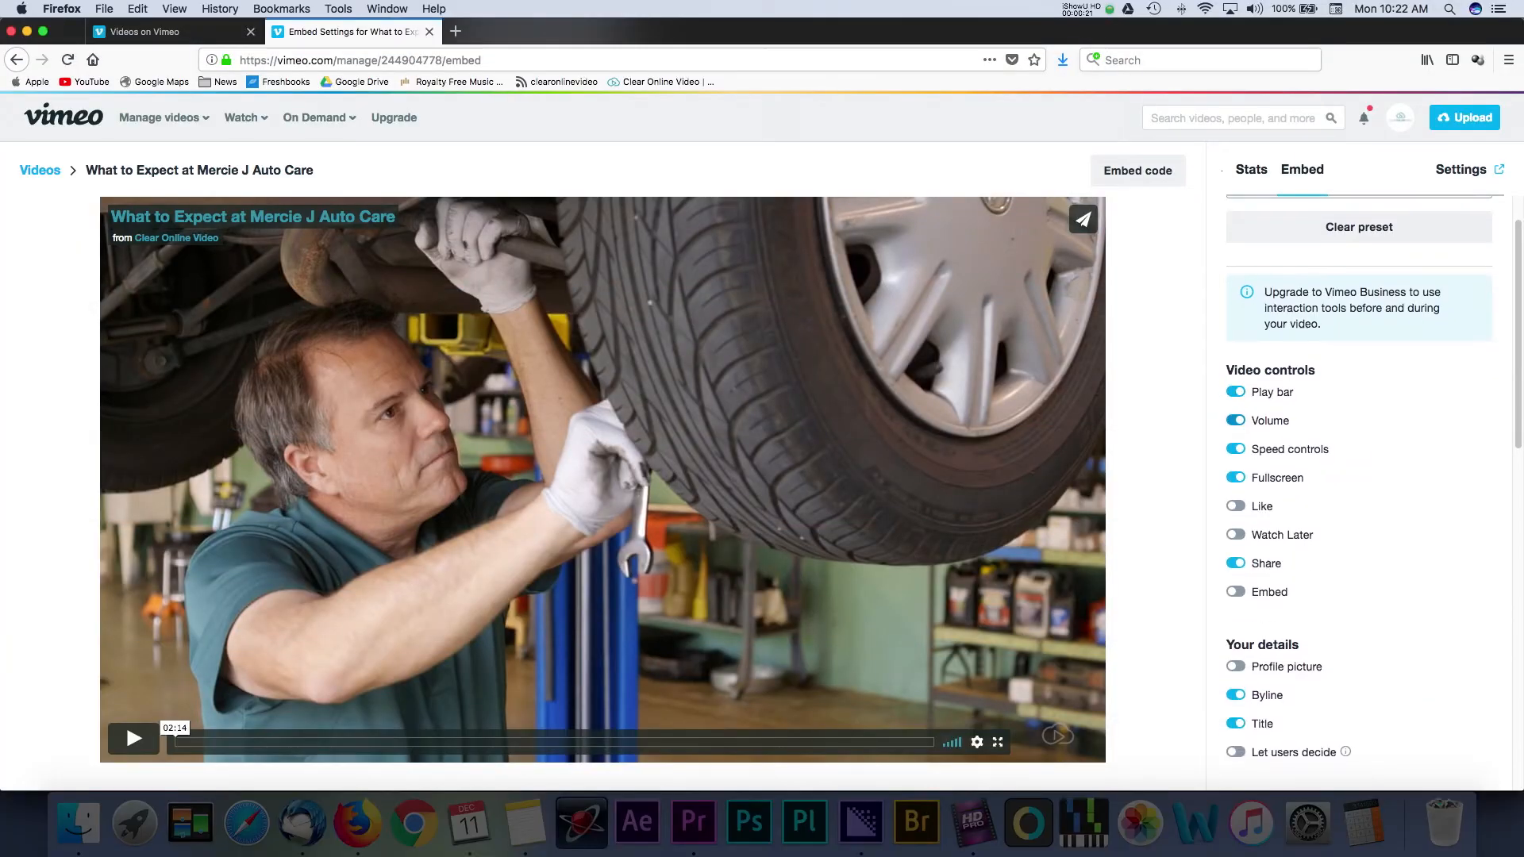
scroll("down", 3)
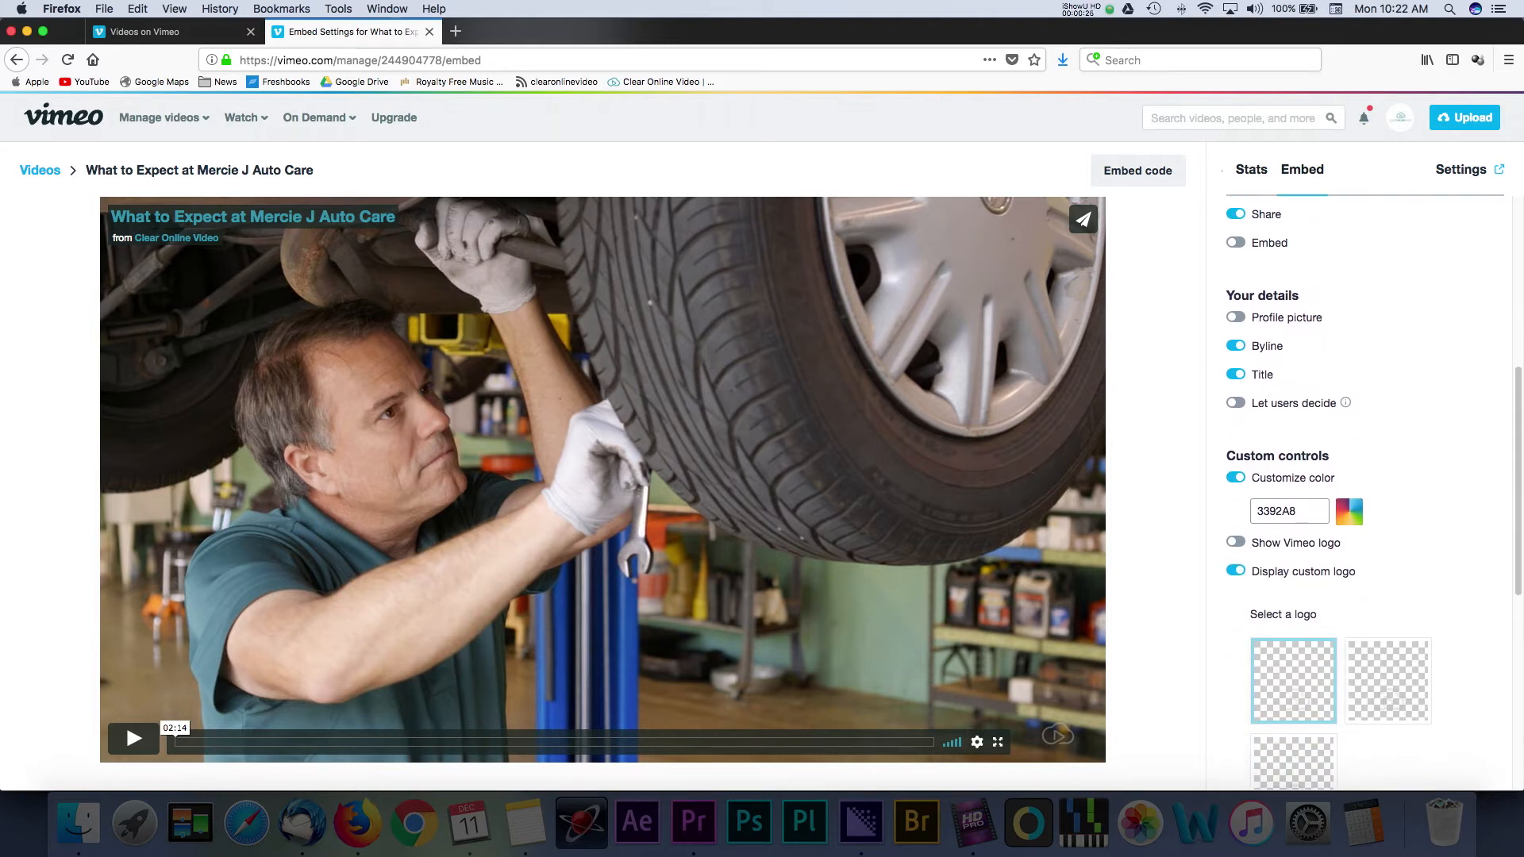
scroll("down", 3)
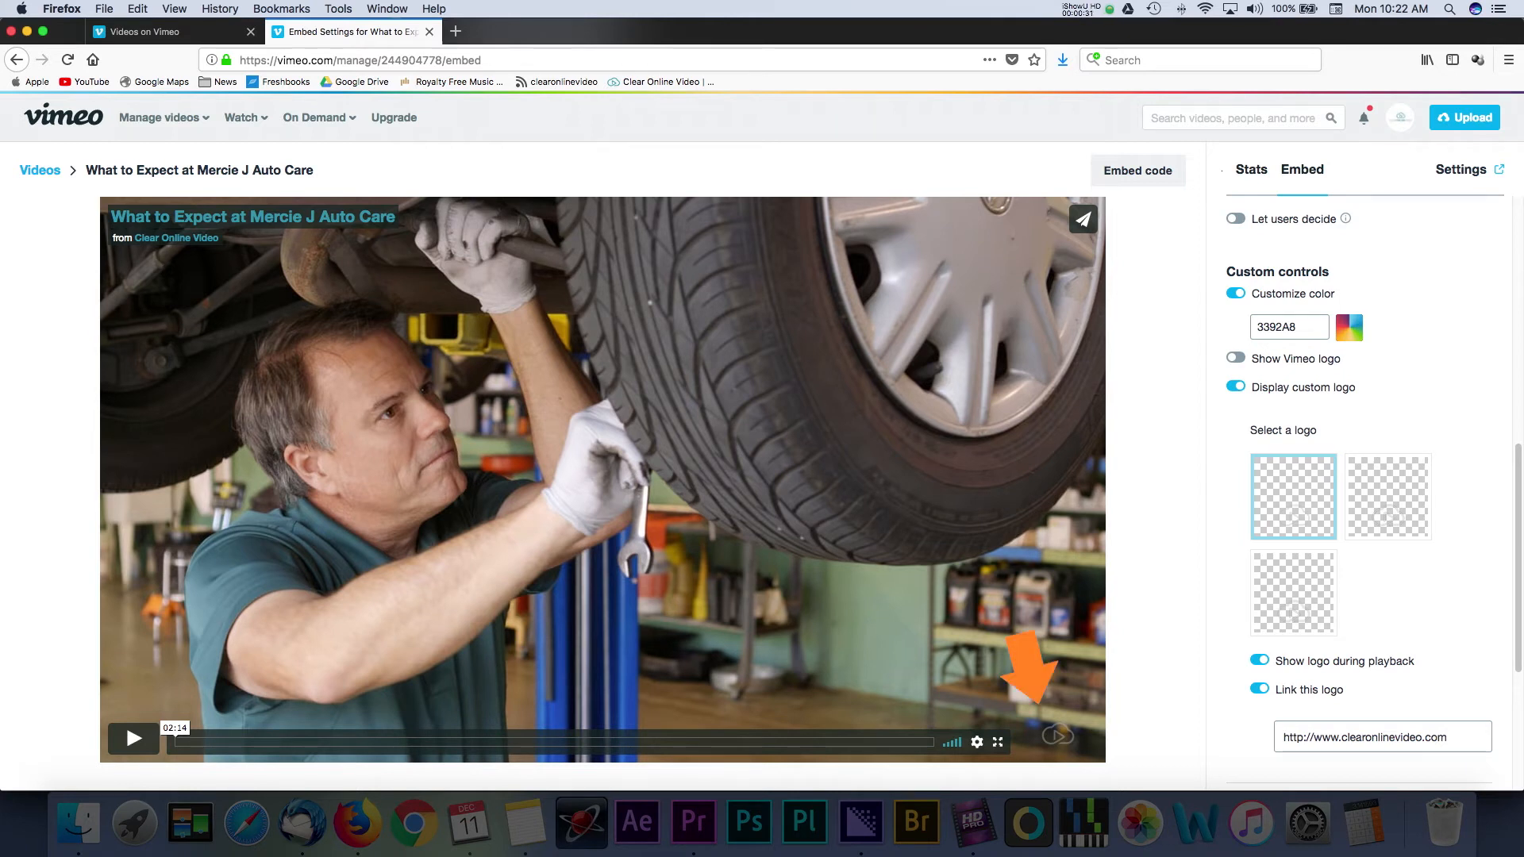
scroll("down", 3)
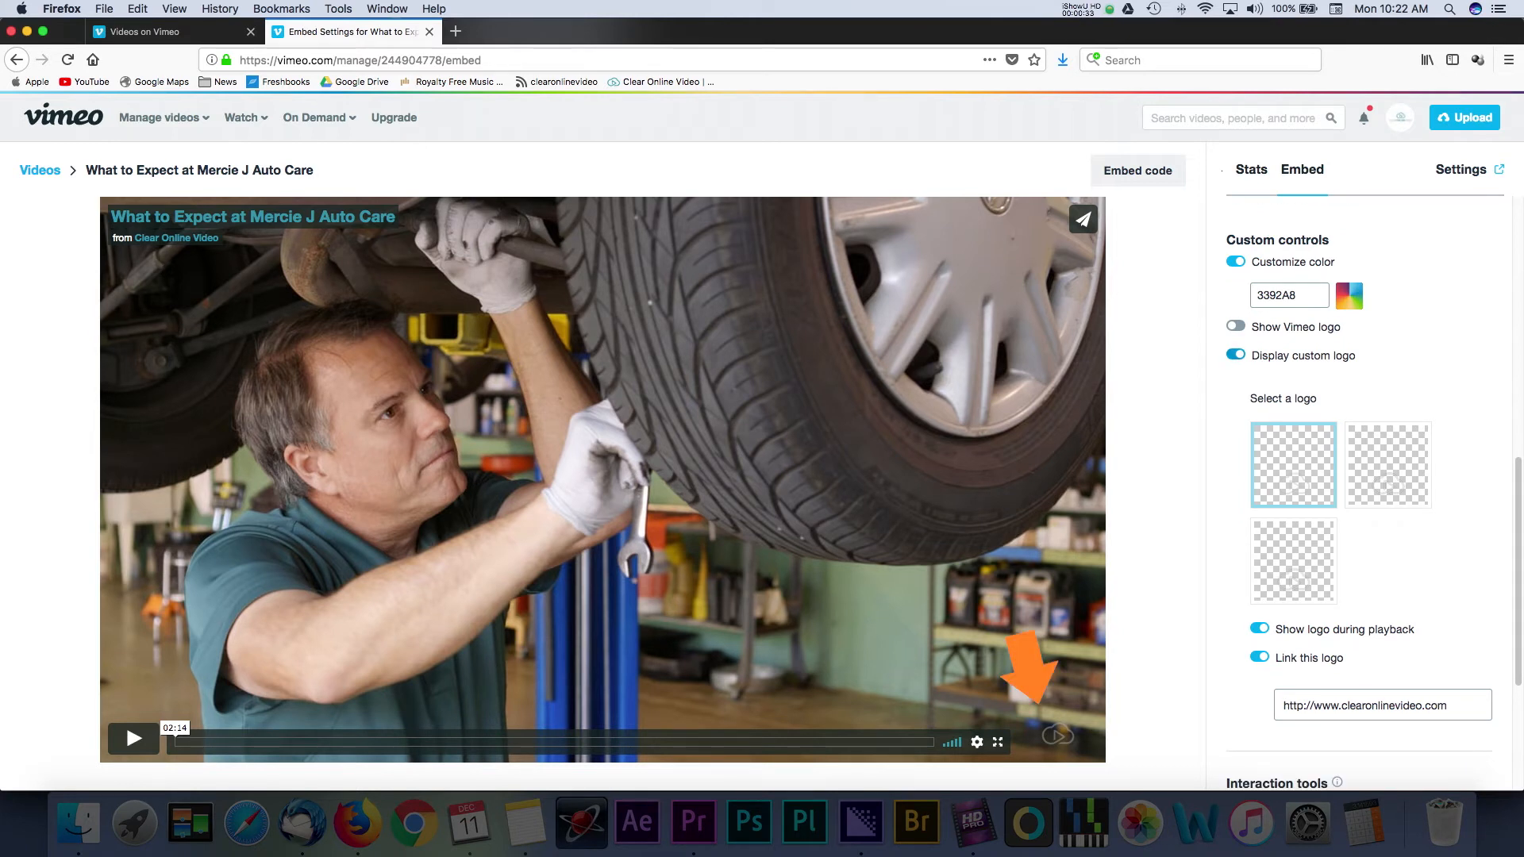
scroll("down", 3)
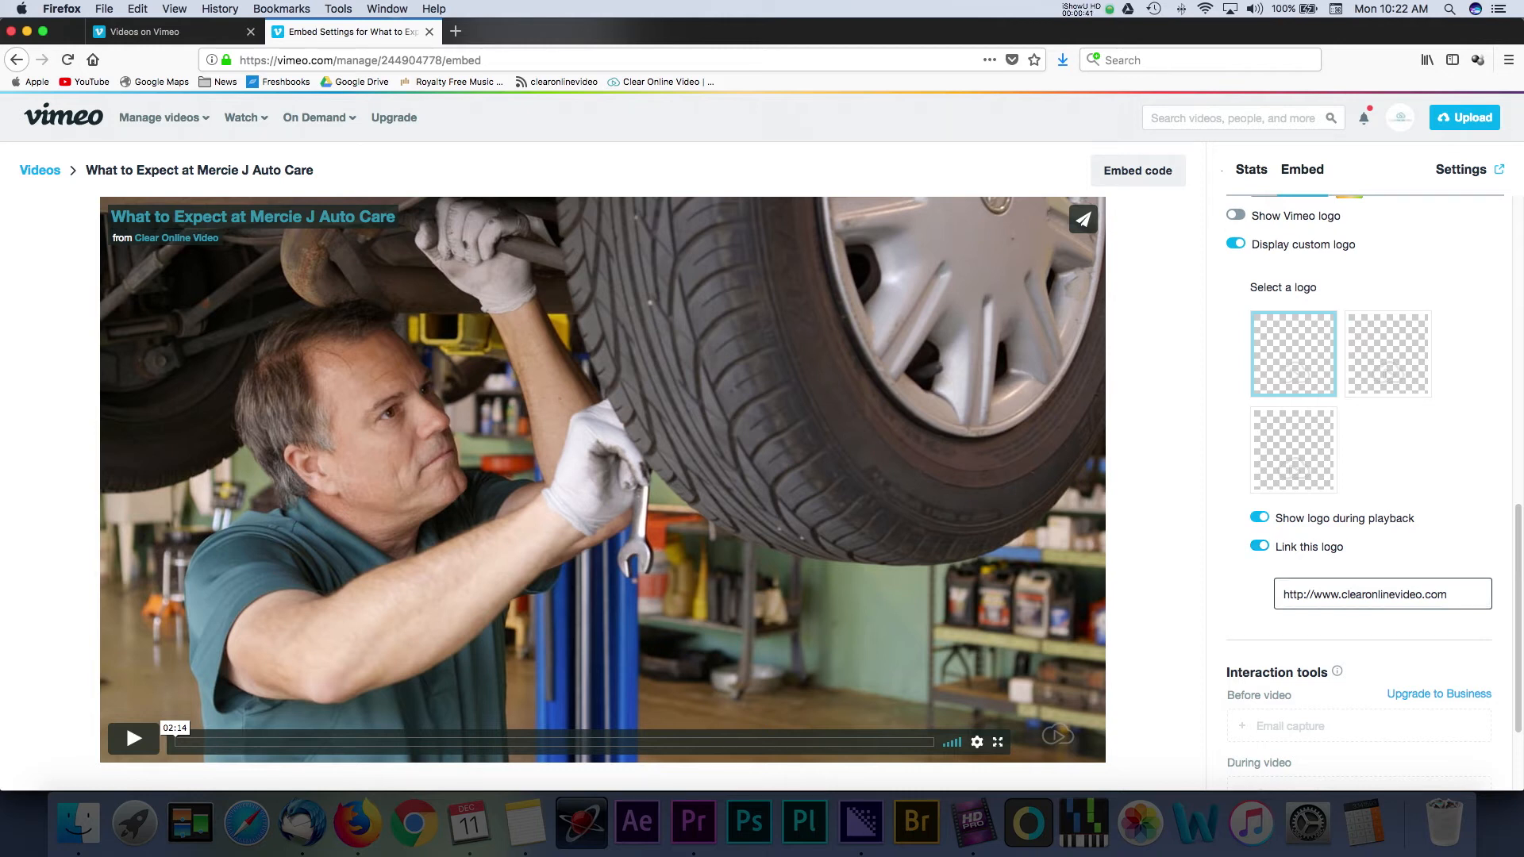
left_click(1380, 593)
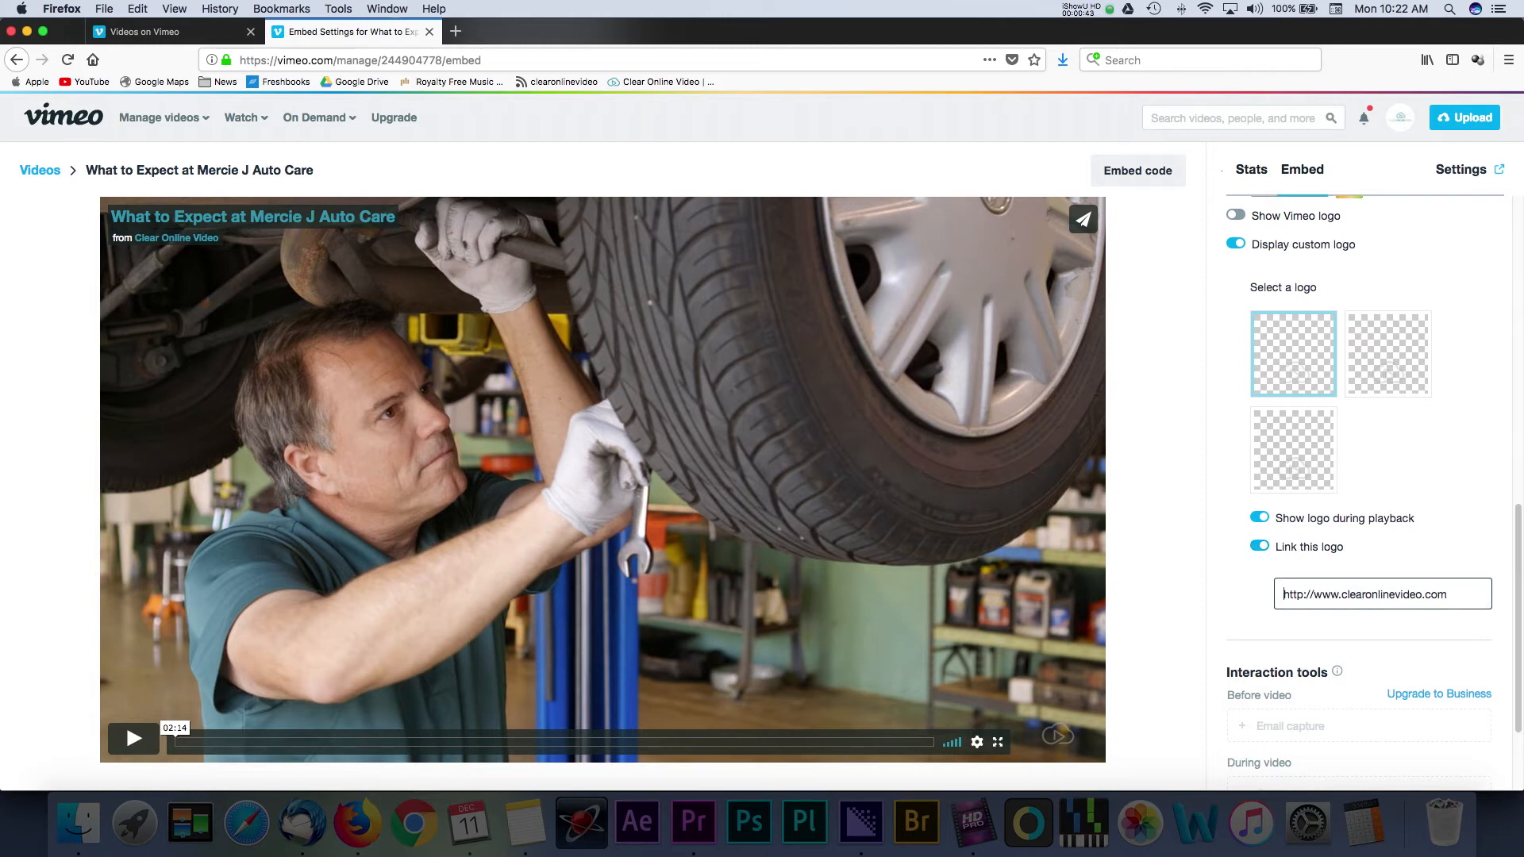
scroll("down", 3)
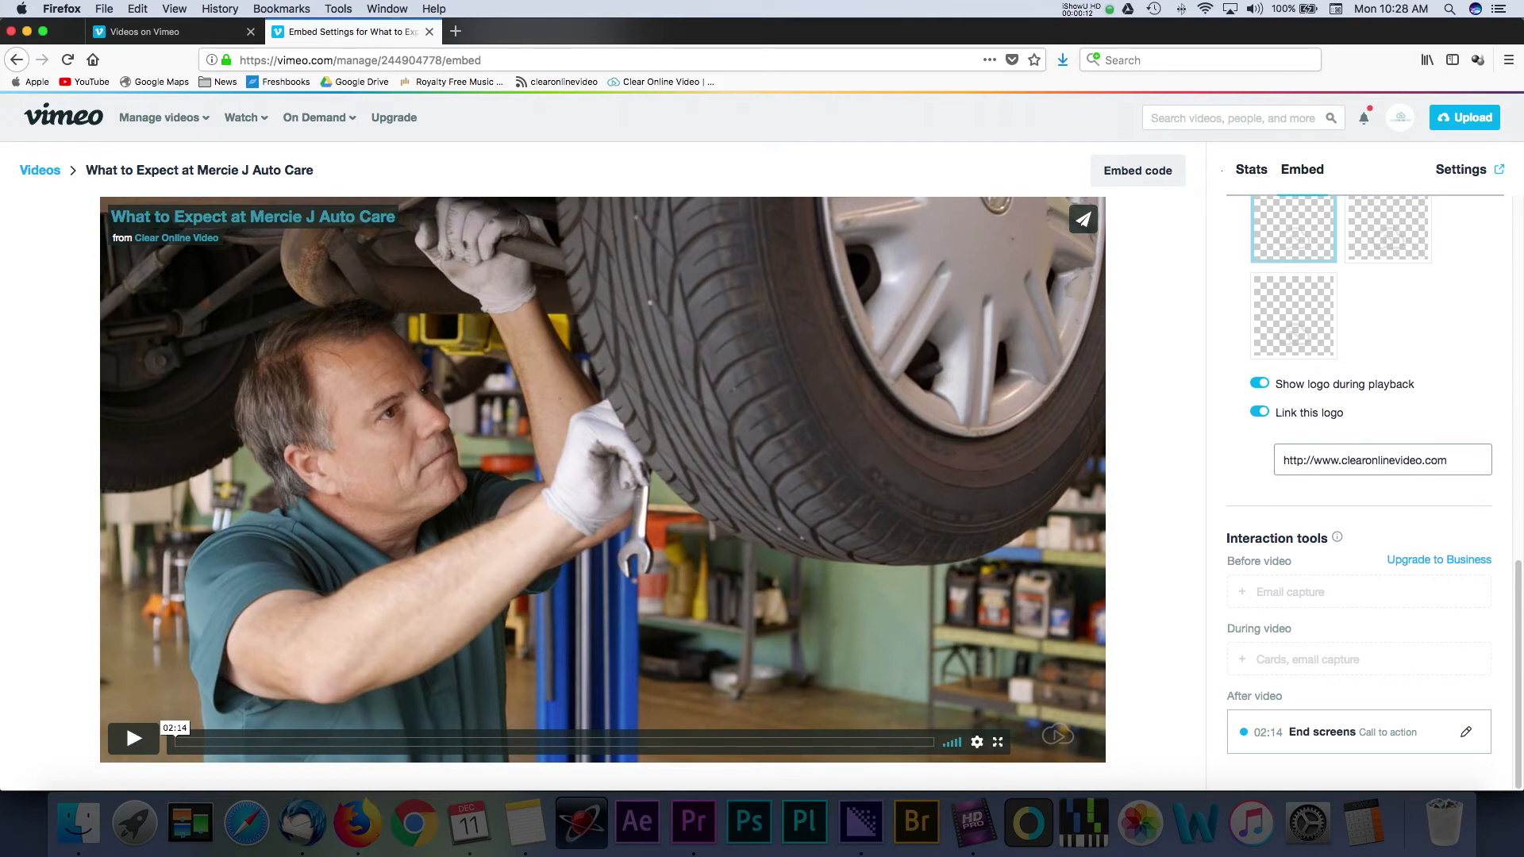
Step: Preview the video and edit the end screen's 'Want to Make Fun Videos?' / 'Contact Us Now!' call to action
left_click(133, 738)
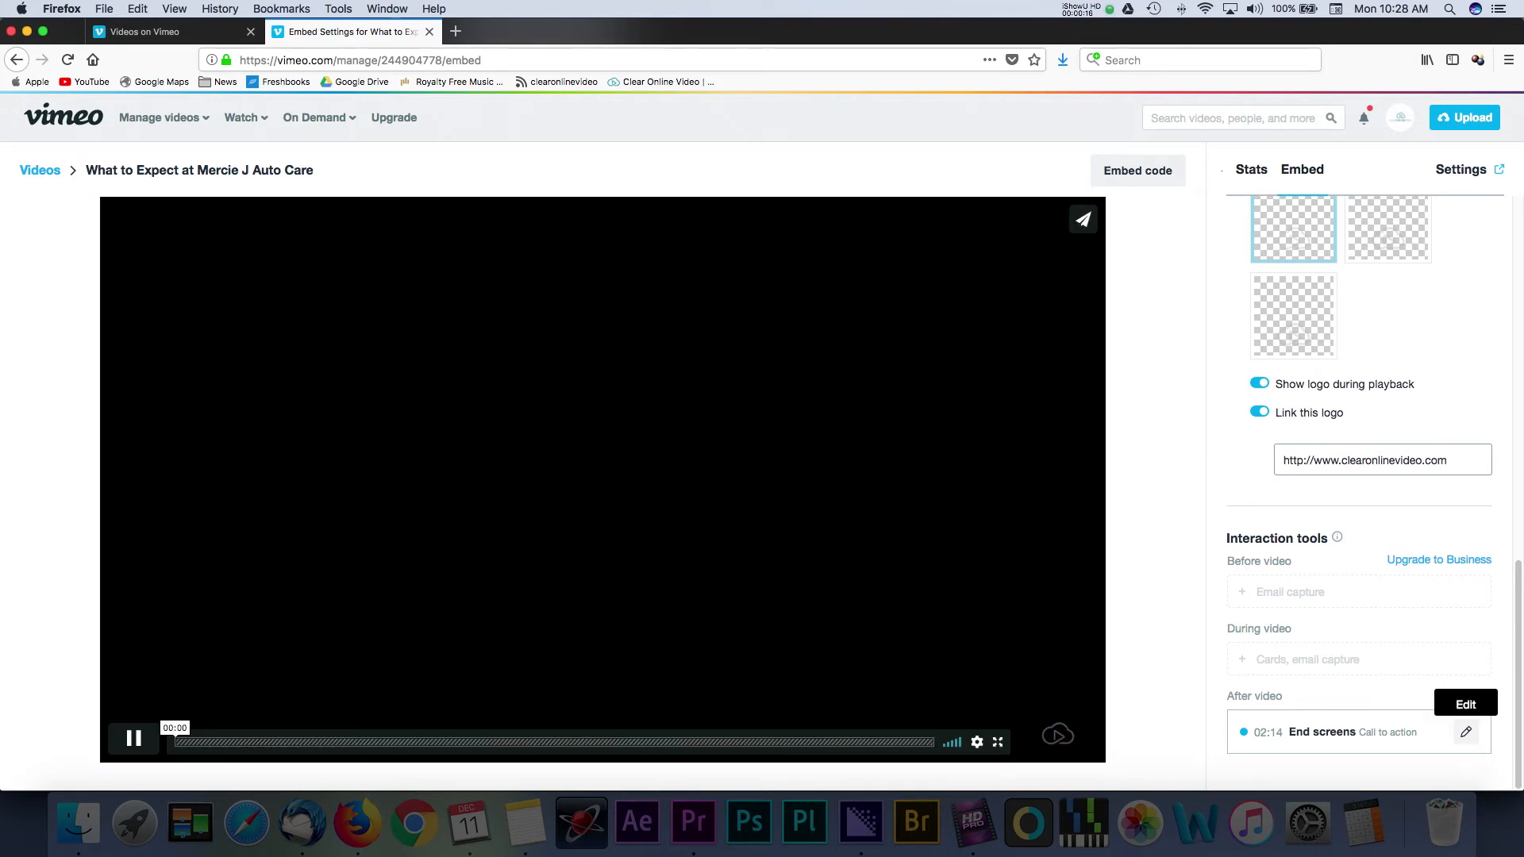
left_click(1463, 703)
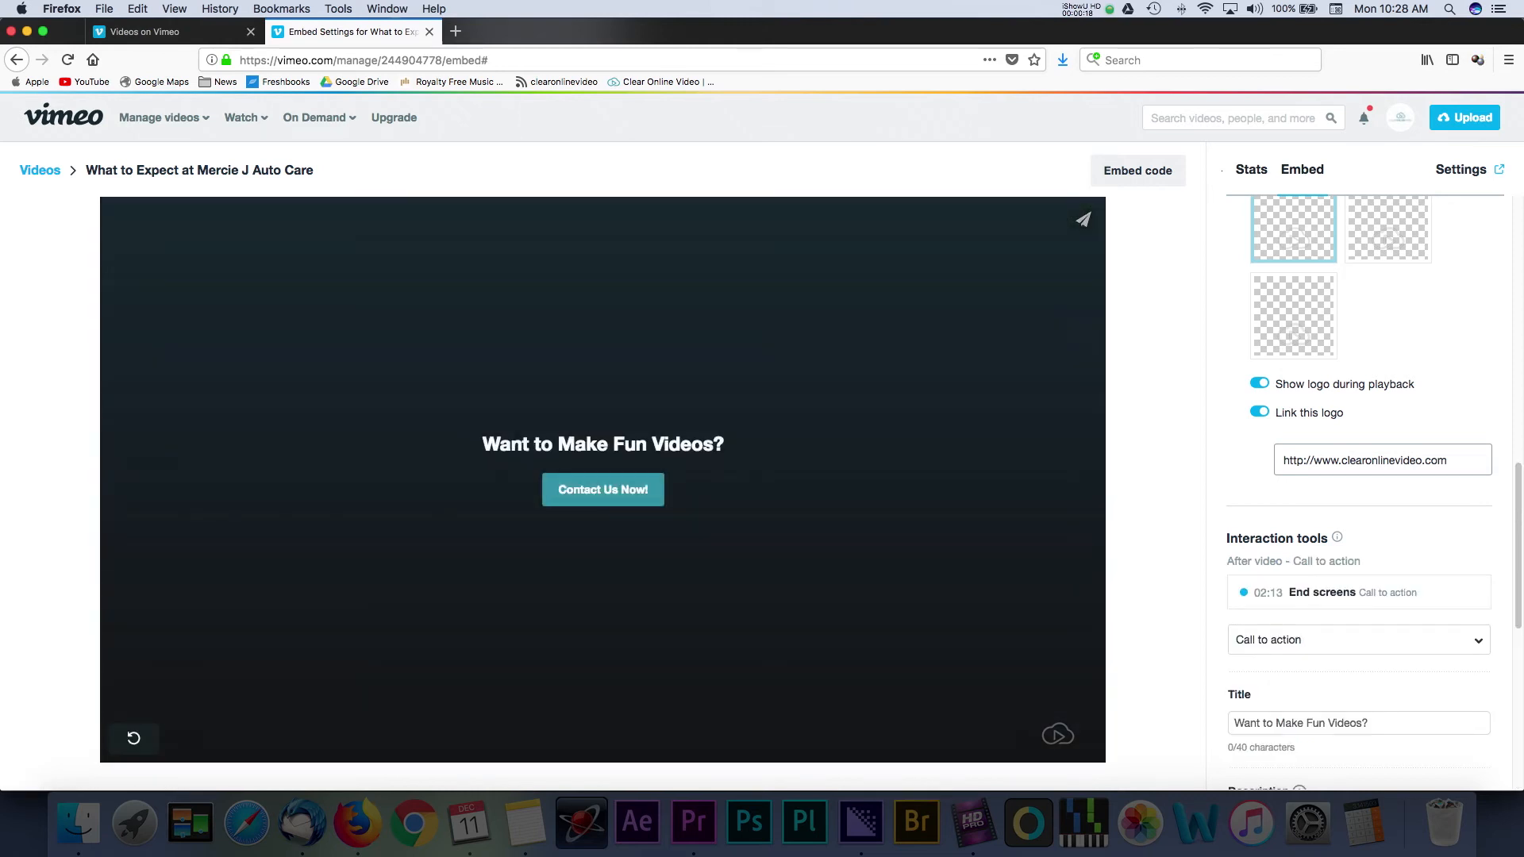
scroll("down", 3)
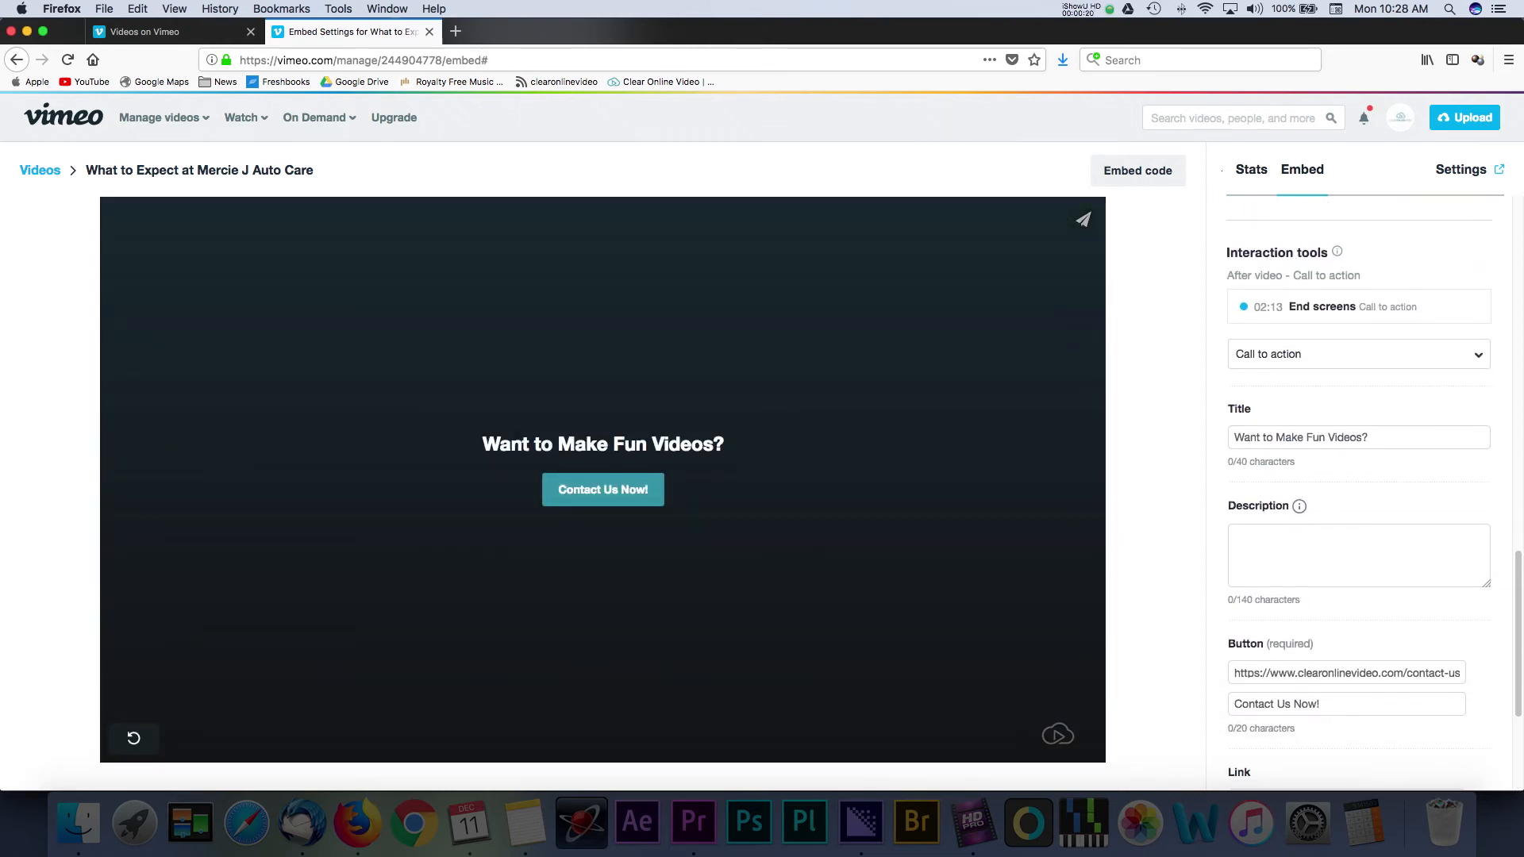
left_click(1356, 354)
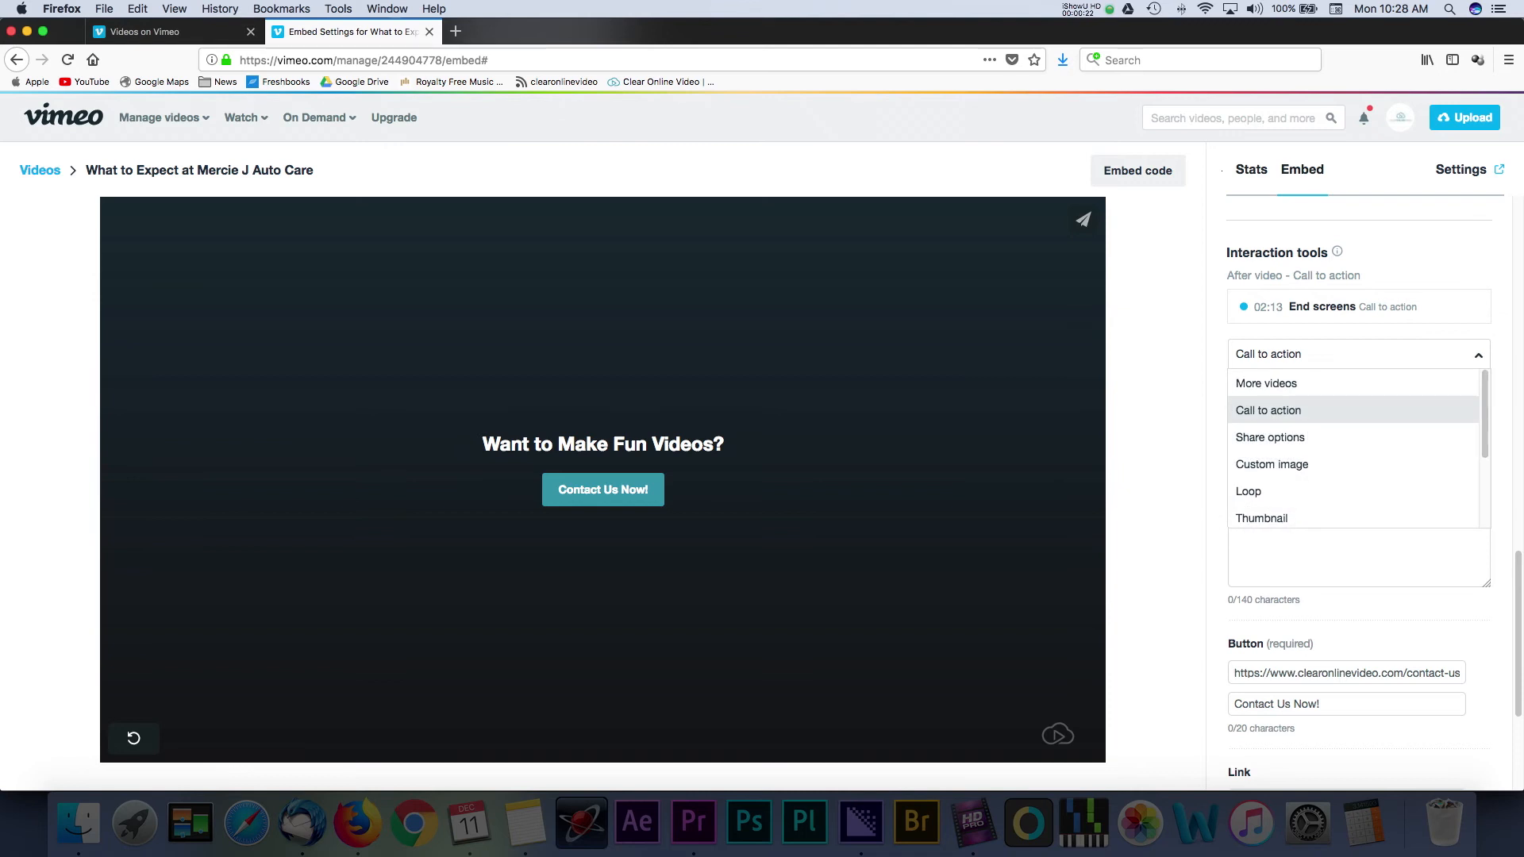
mouse_move(1270, 436)
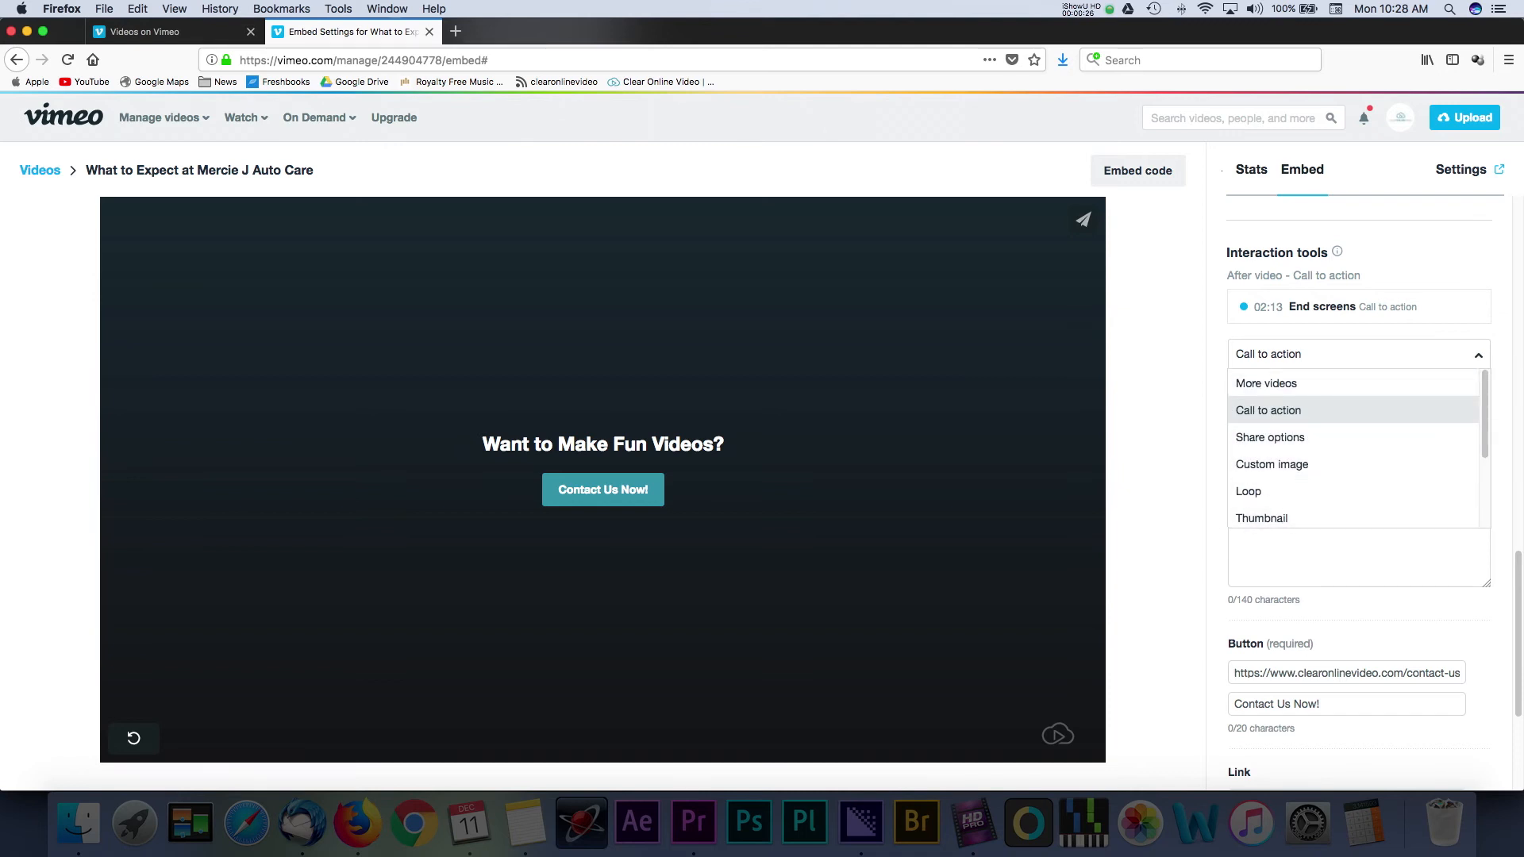
left_click(1269, 409)
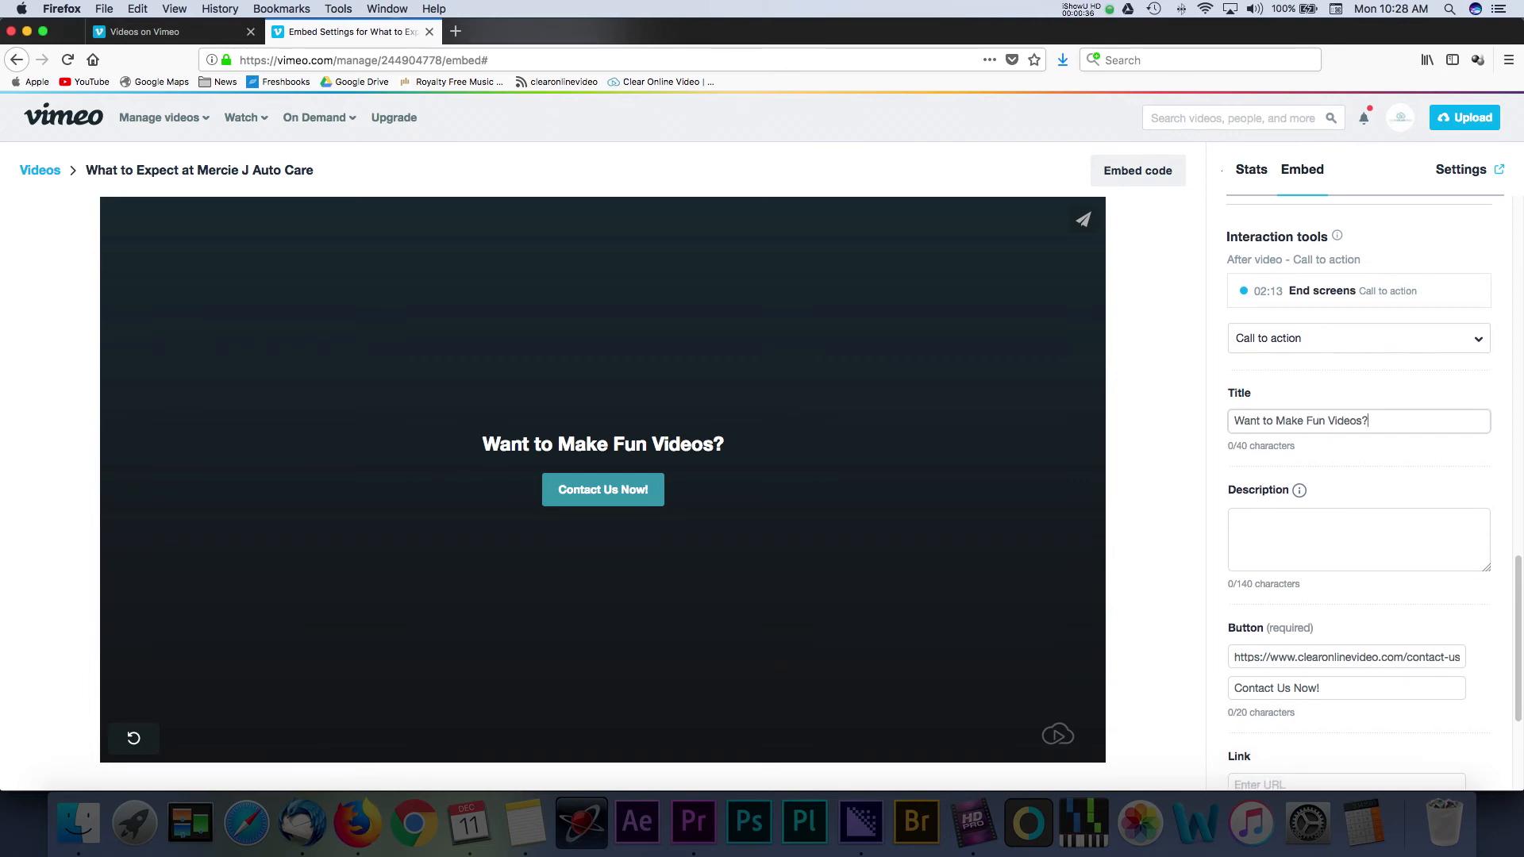
scroll("down", 3)
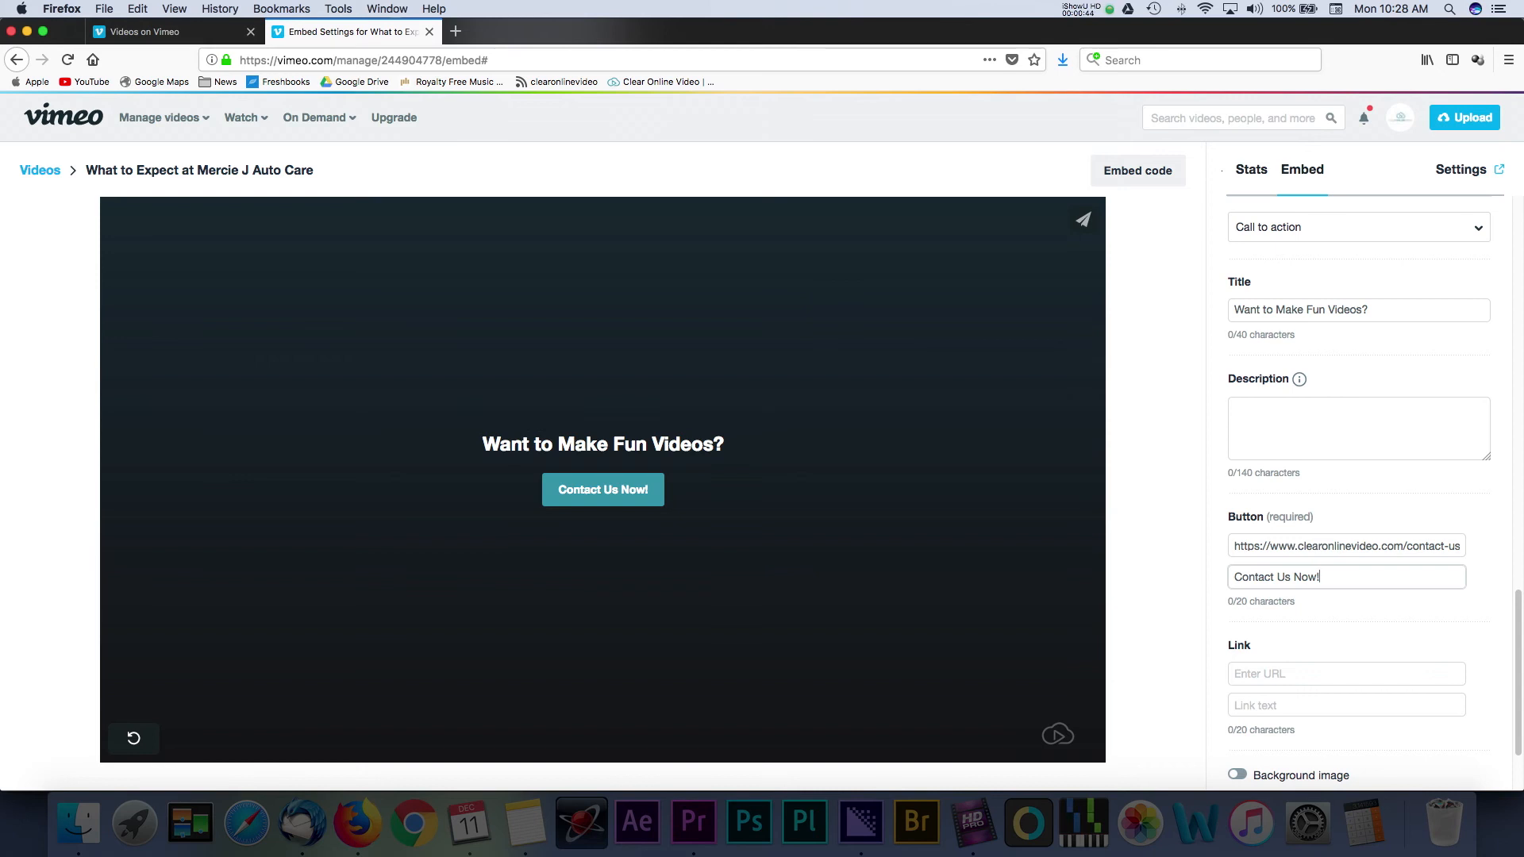
scroll("down", 3)
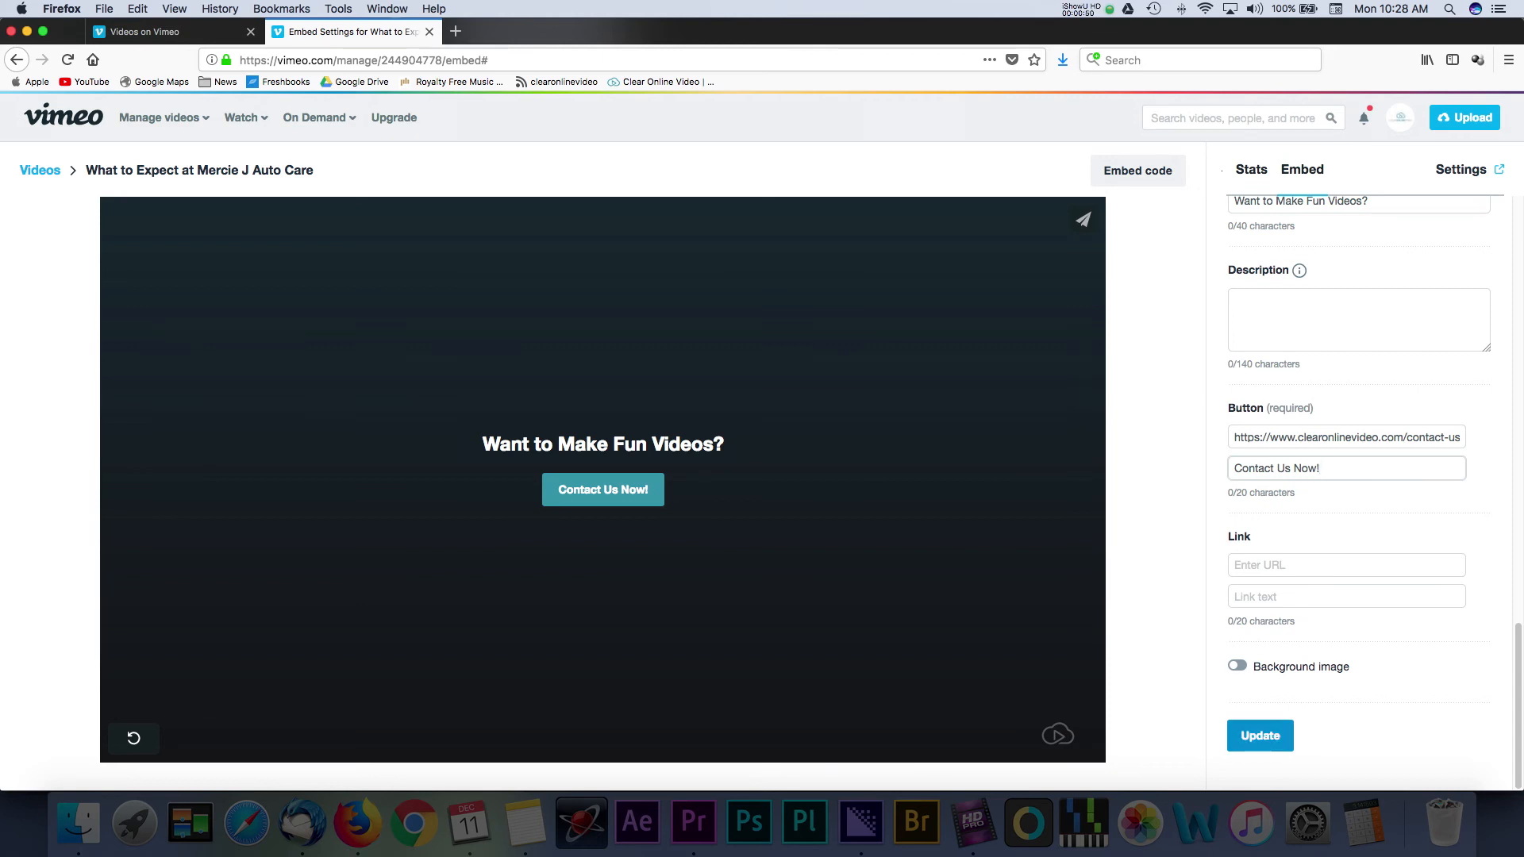
scroll("down", 3)
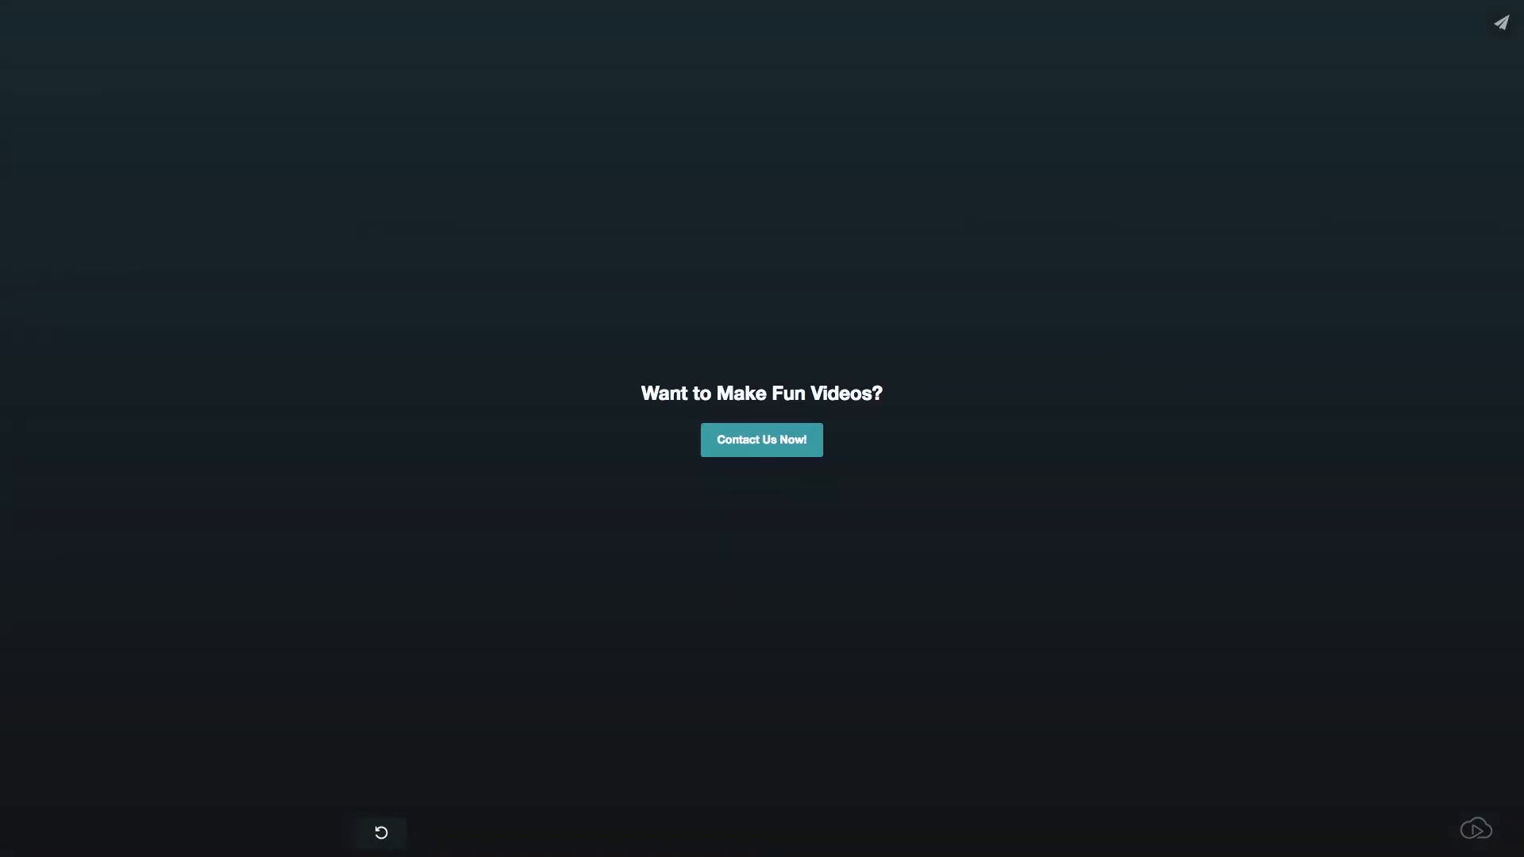
mouse_move(760, 440)
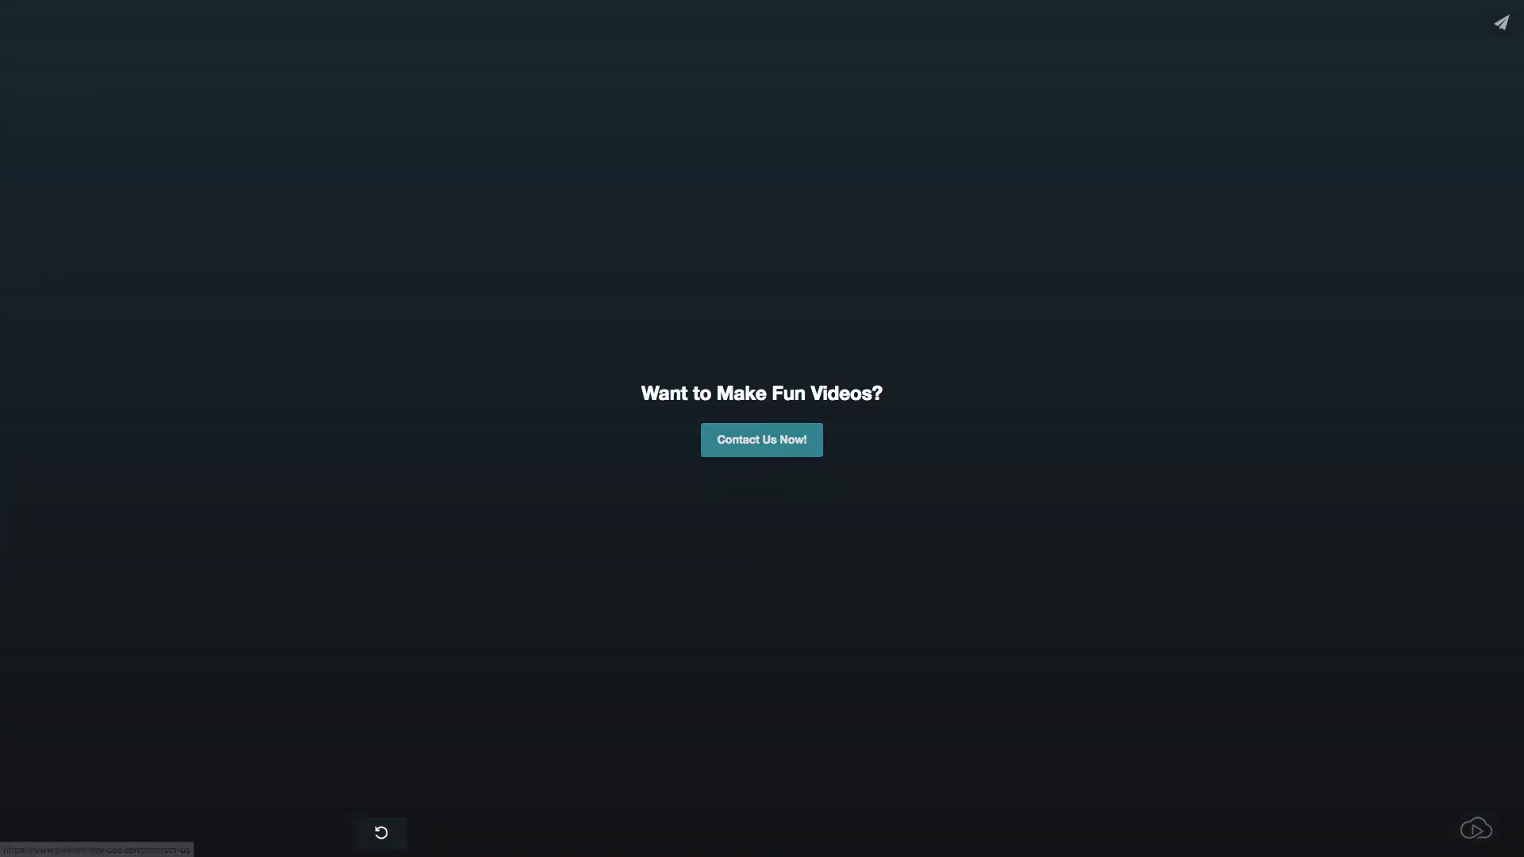
mouse_move(760, 439)
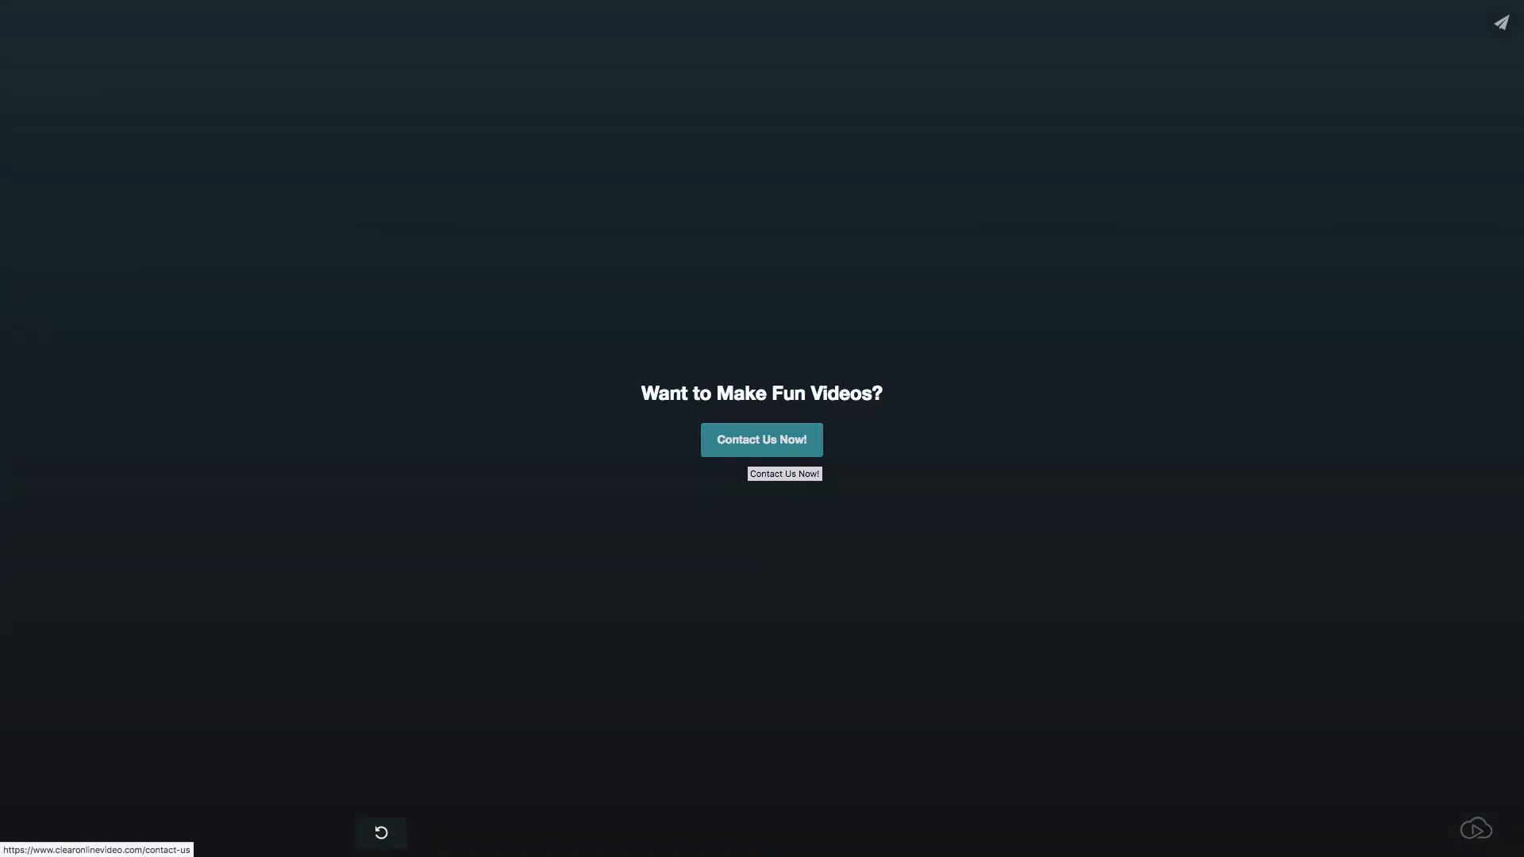
Step: Follow the 'Contact Us Now!' end-screen button to the clearonlinevideo.com contact-us page
left_click(761, 440)
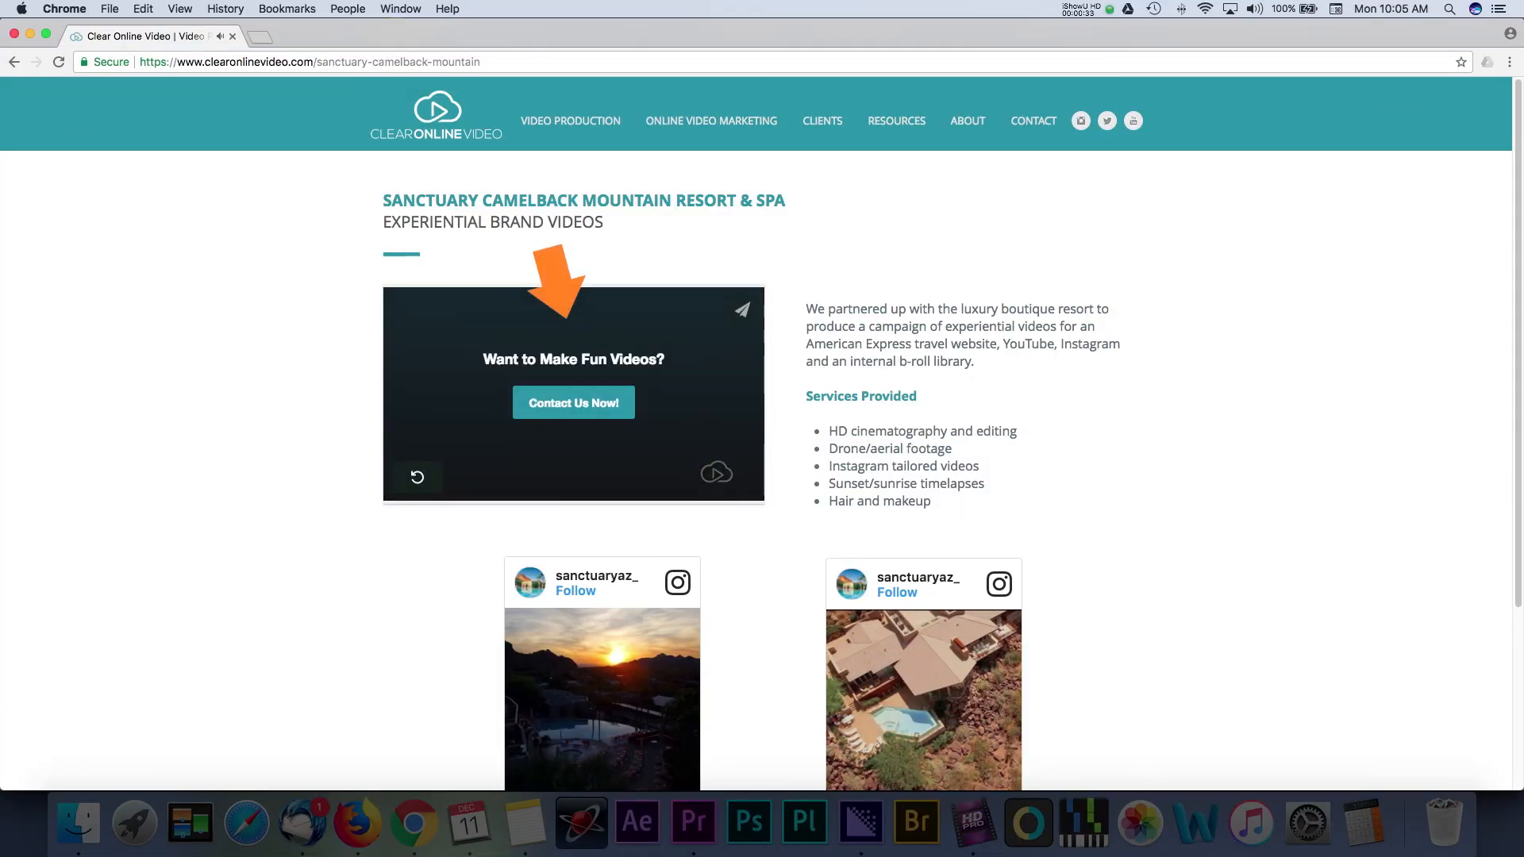
mouse_move(573, 402)
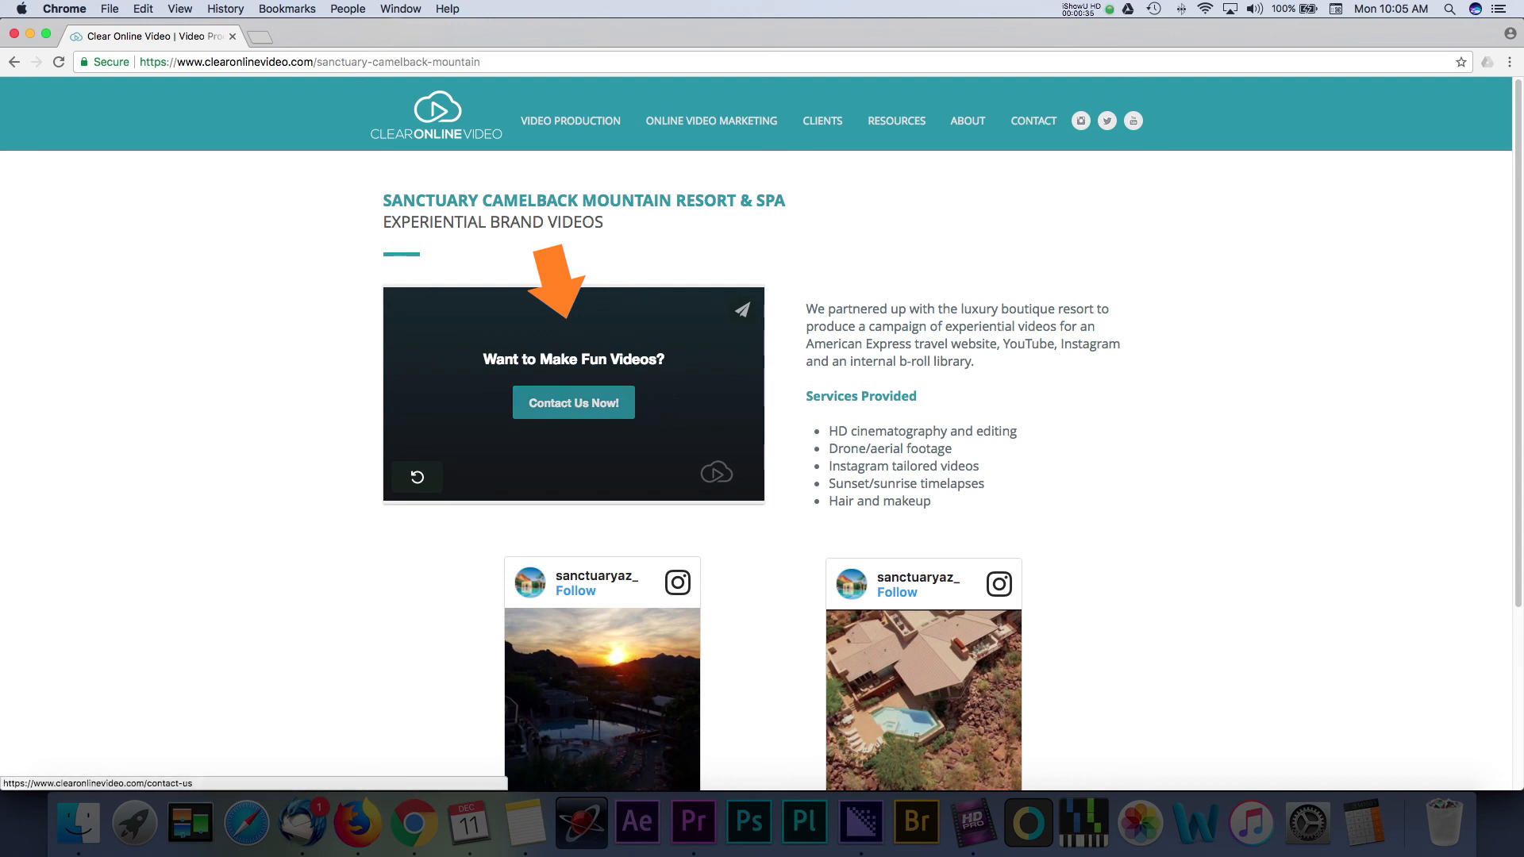